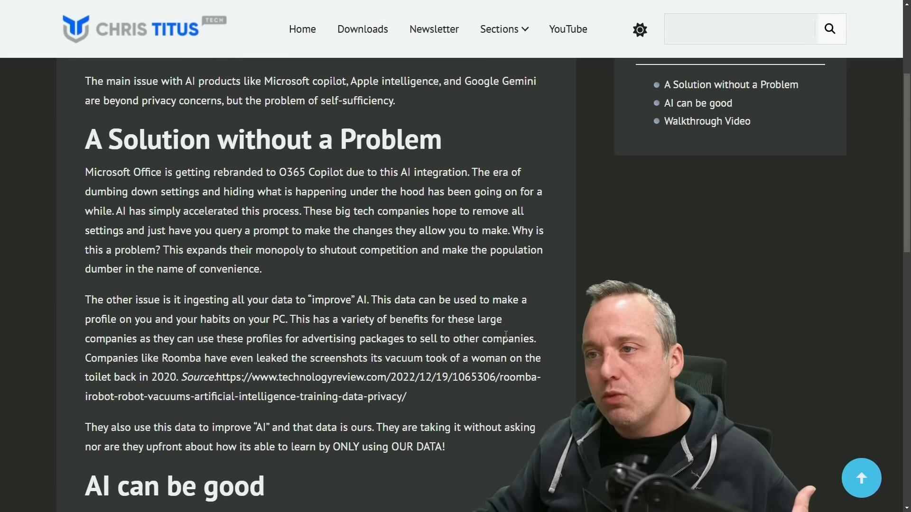
scroll("down", 3)
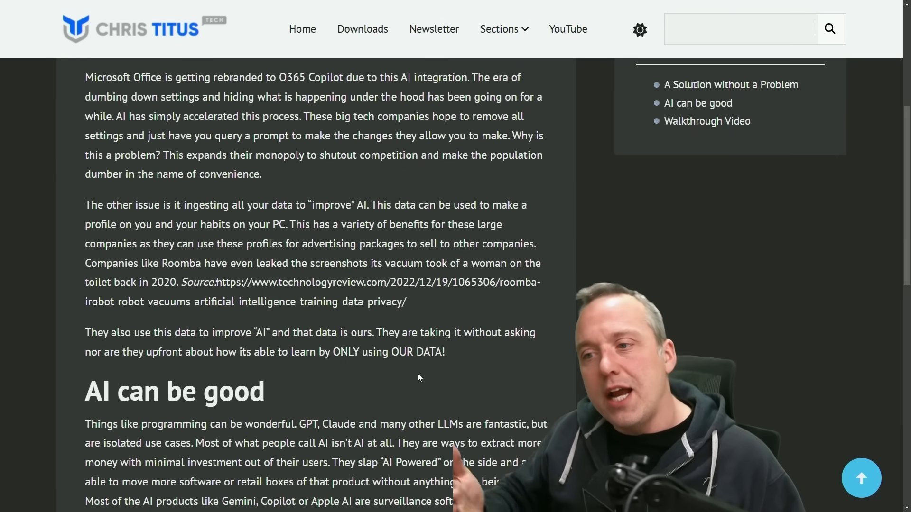
scroll("down", 3)
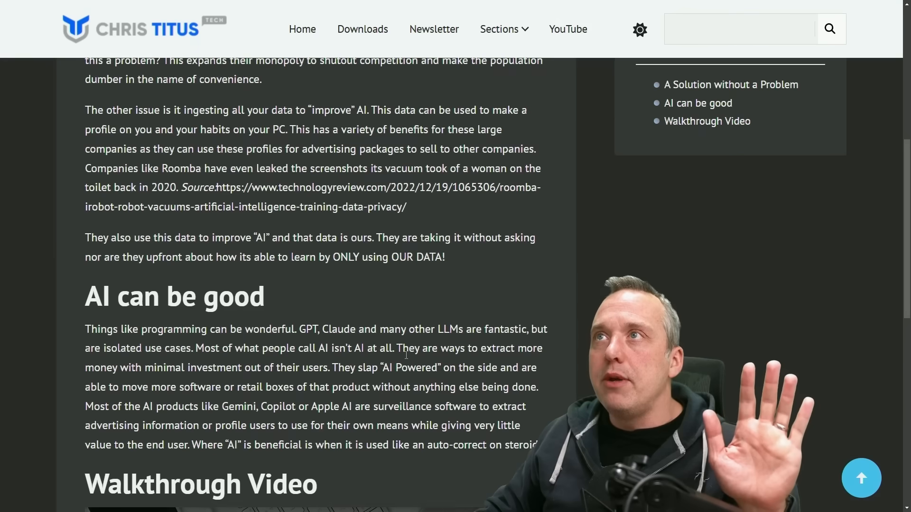
scroll("up", 3)
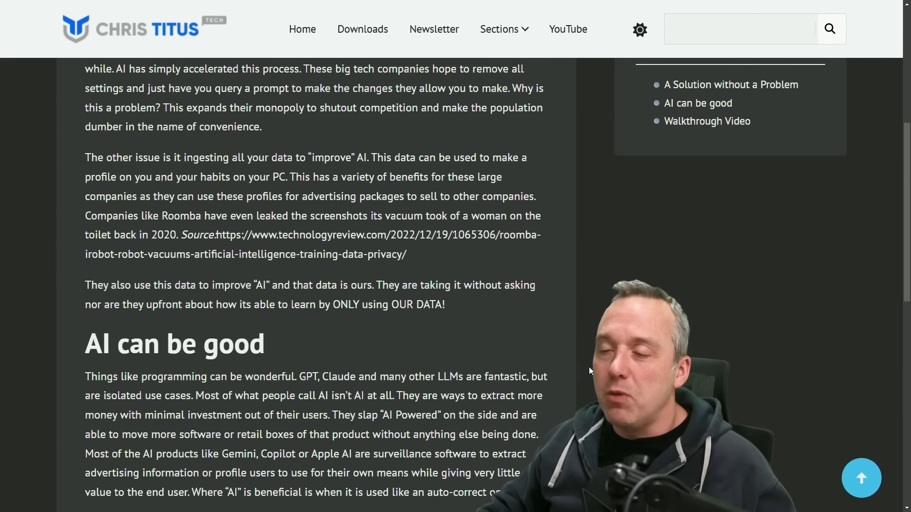
scroll("up", 3)
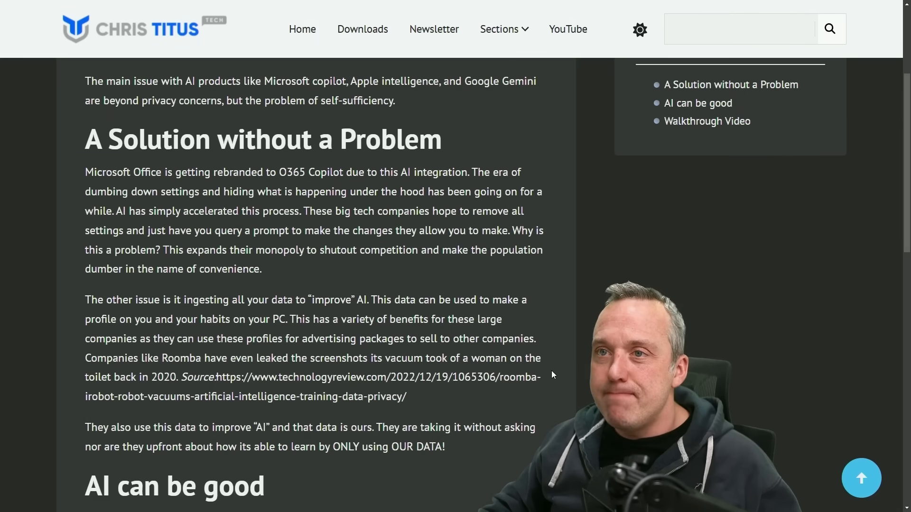